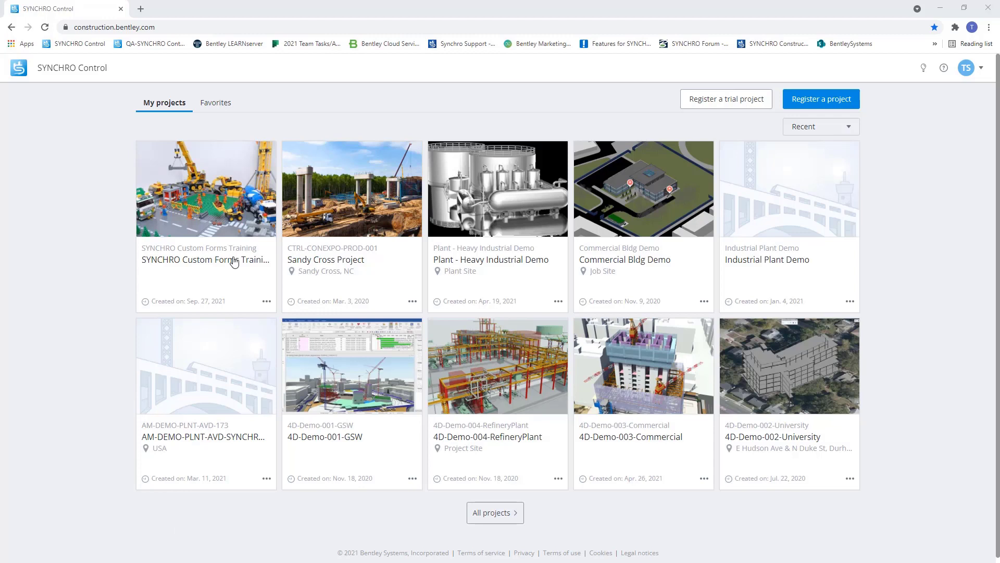
mouse_move(286, 172)
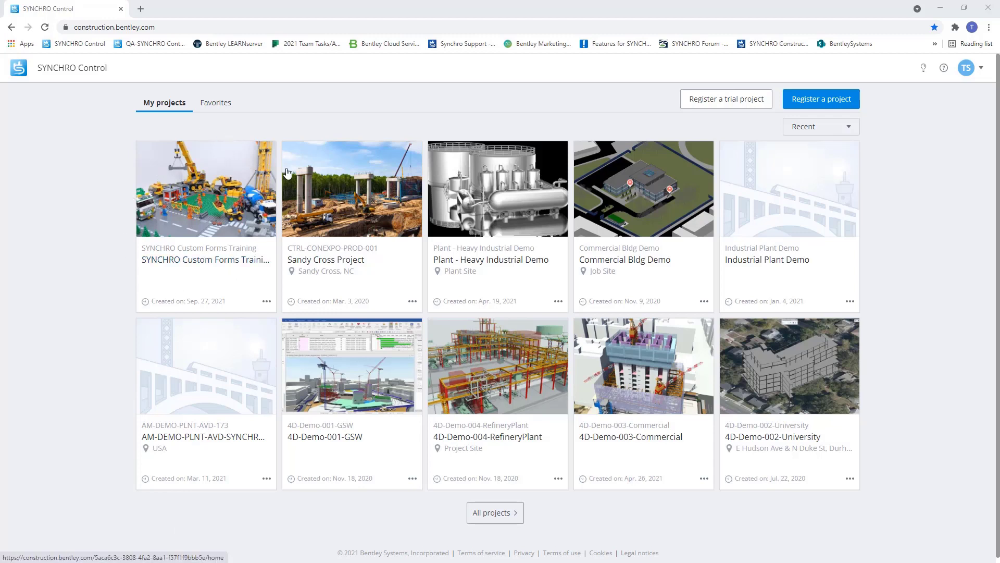
mouse_move(786, 88)
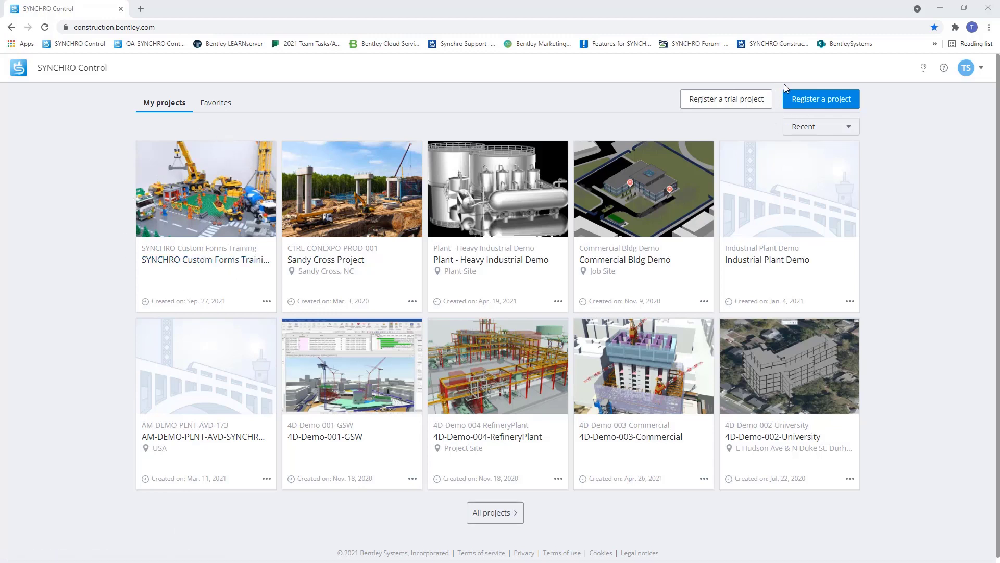
mouse_move(821, 99)
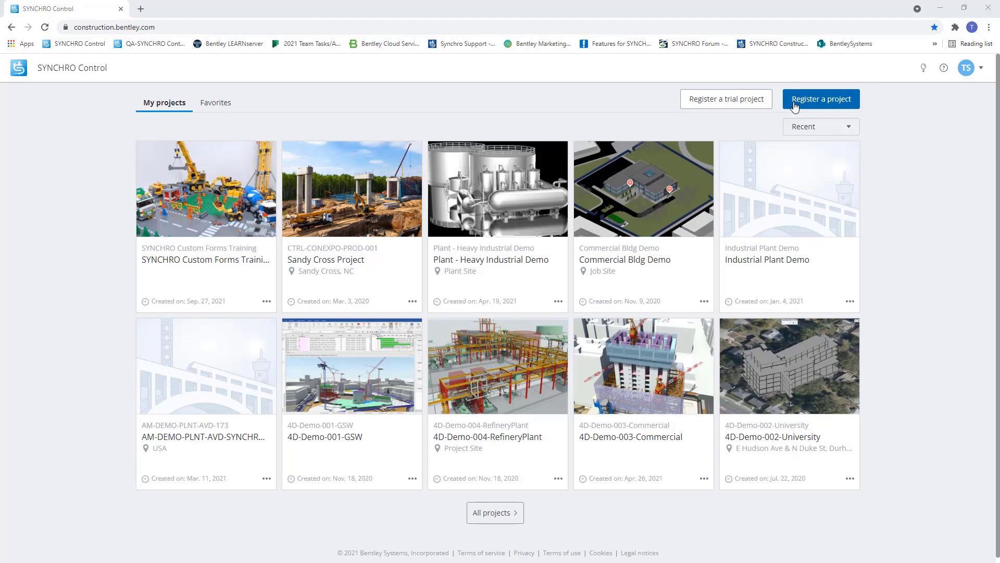
mouse_move(128, 85)
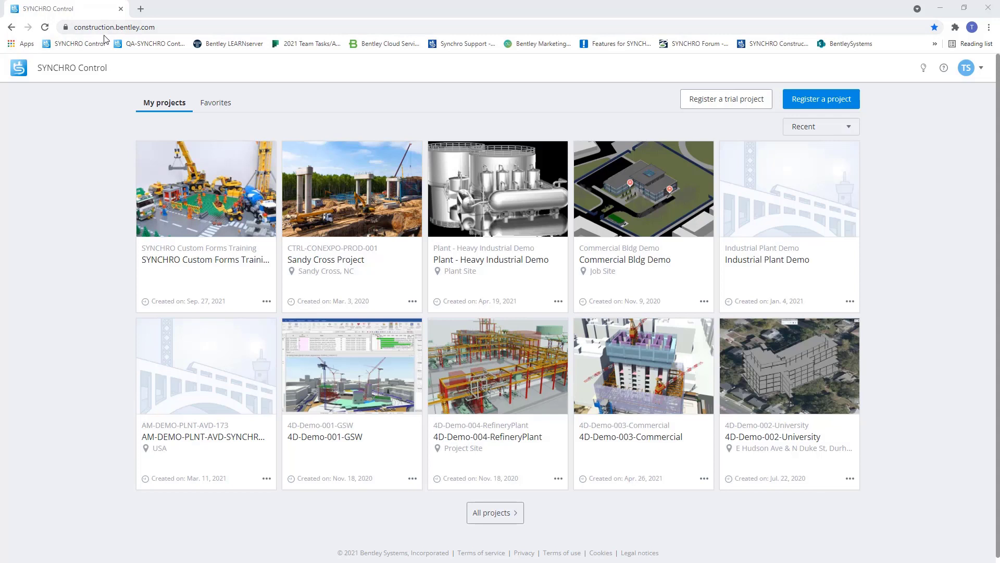
mouse_move(108, 50)
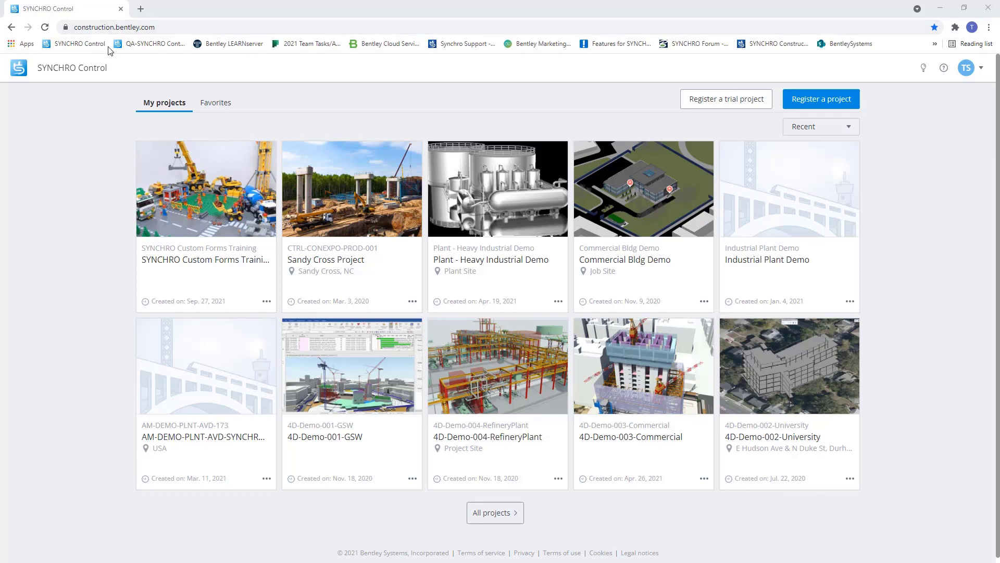
mouse_move(192, 206)
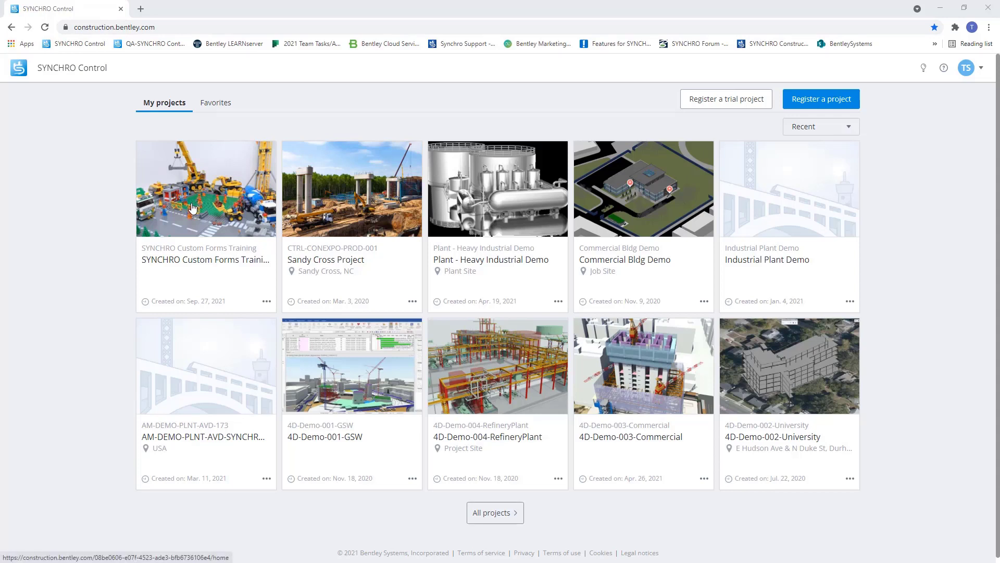
mouse_move(795, 83)
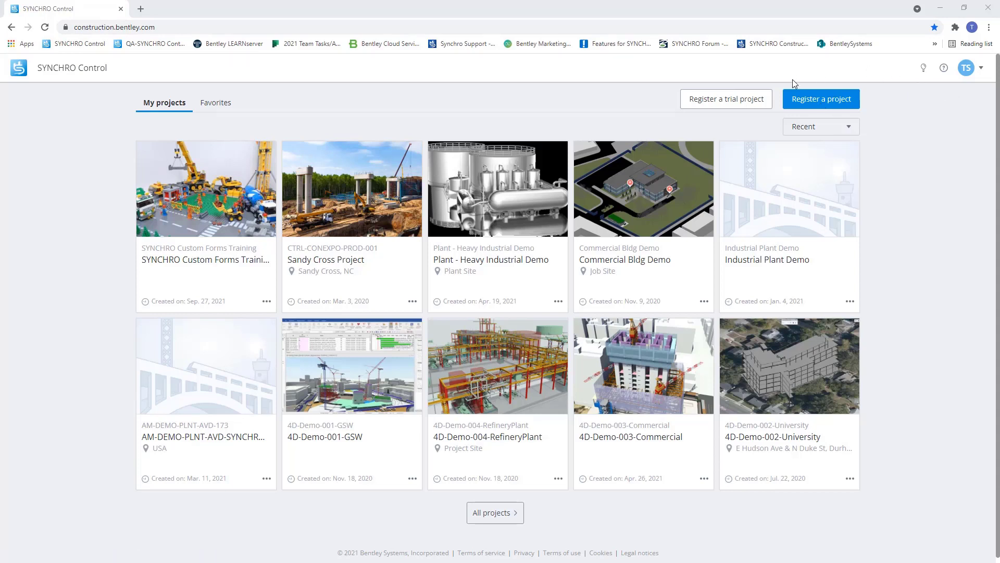
- Start a new custom form from Administration > Manage forms in the SYNCHRO Custom Forms Training project
left_click(205, 189)
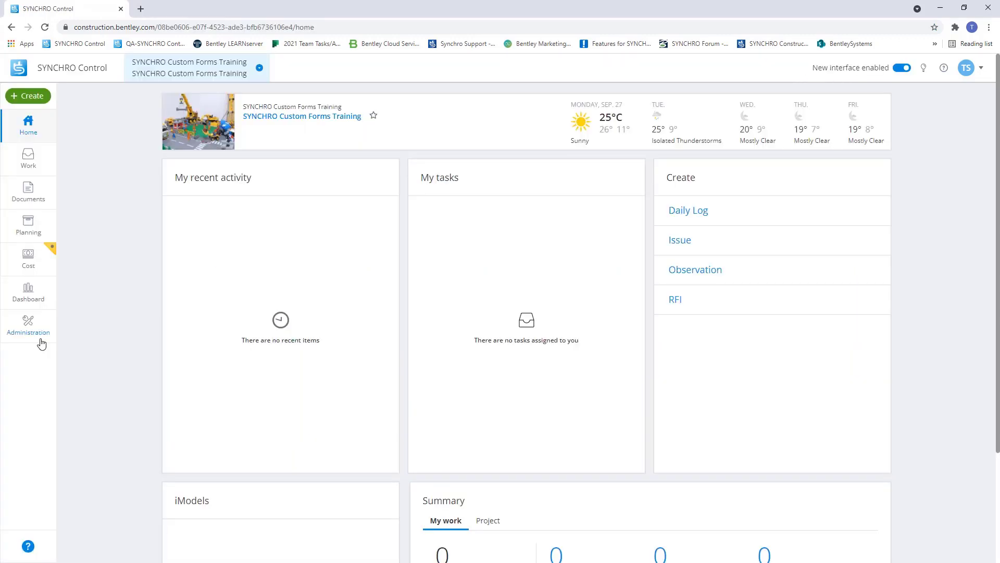
mouse_move(41, 344)
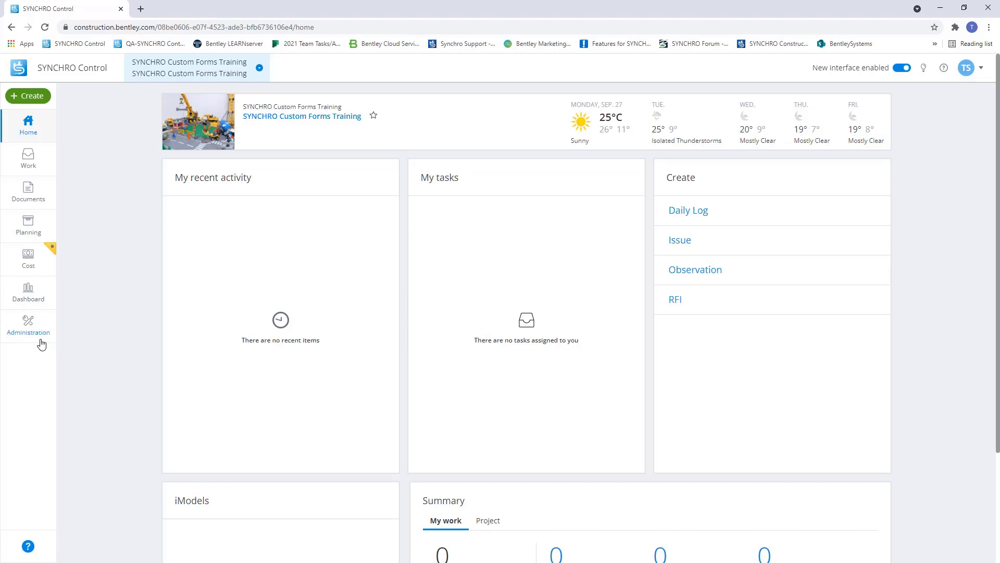
left_click(28, 325)
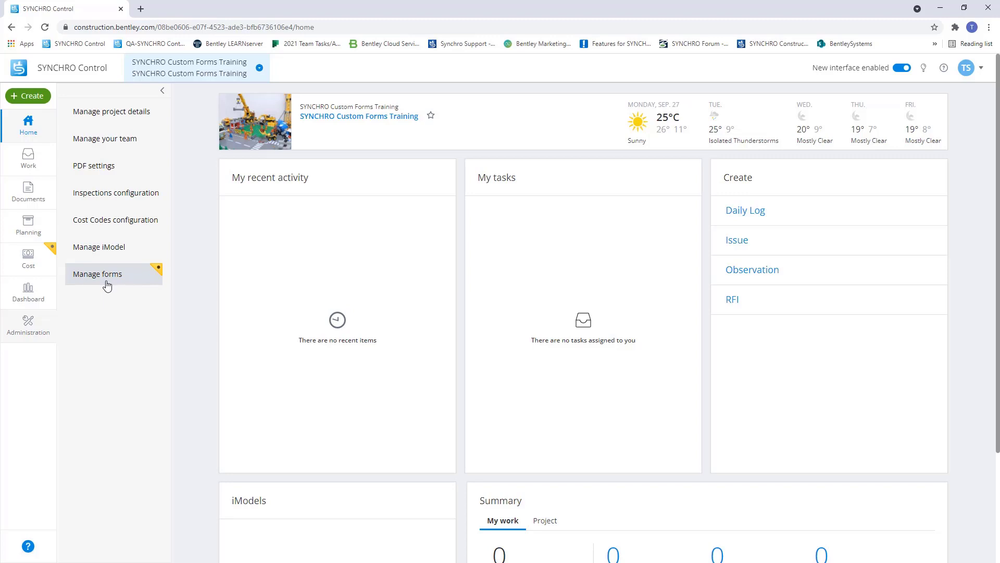
left_click(98, 274)
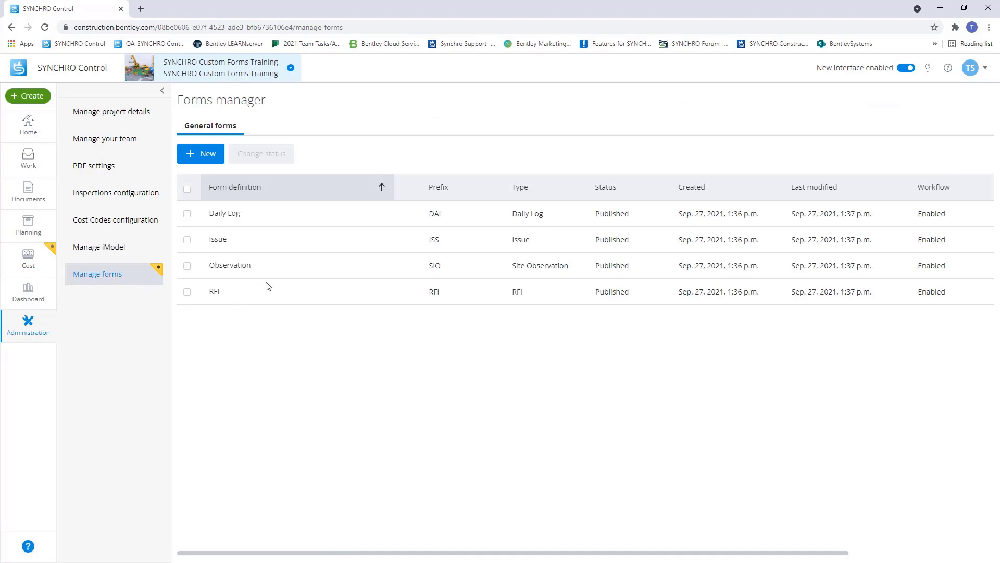
mouse_move(246, 307)
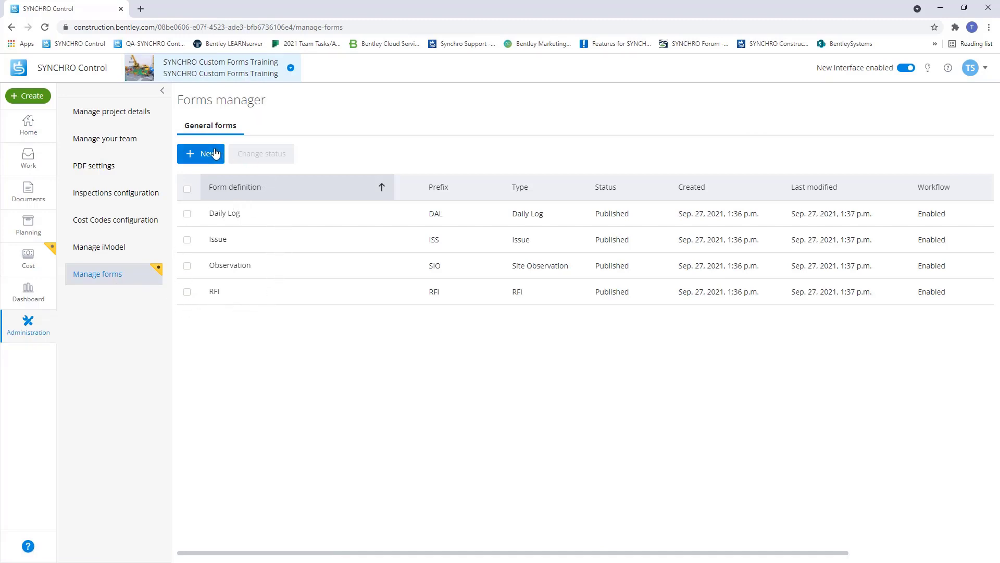
left_click(201, 153)
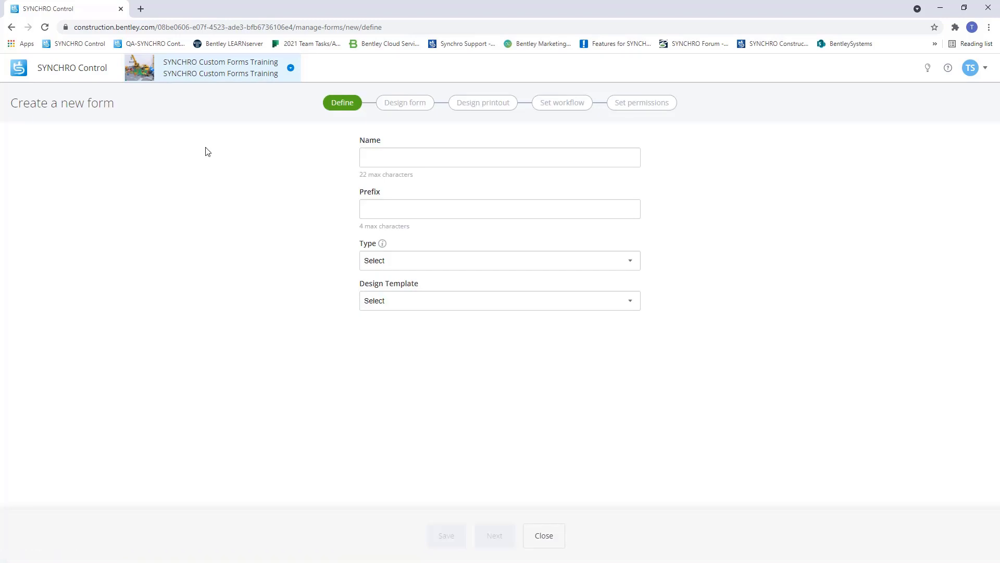
- Name the new form Demo and give it the prefix DEMO
left_click(499, 157)
type("Demo")
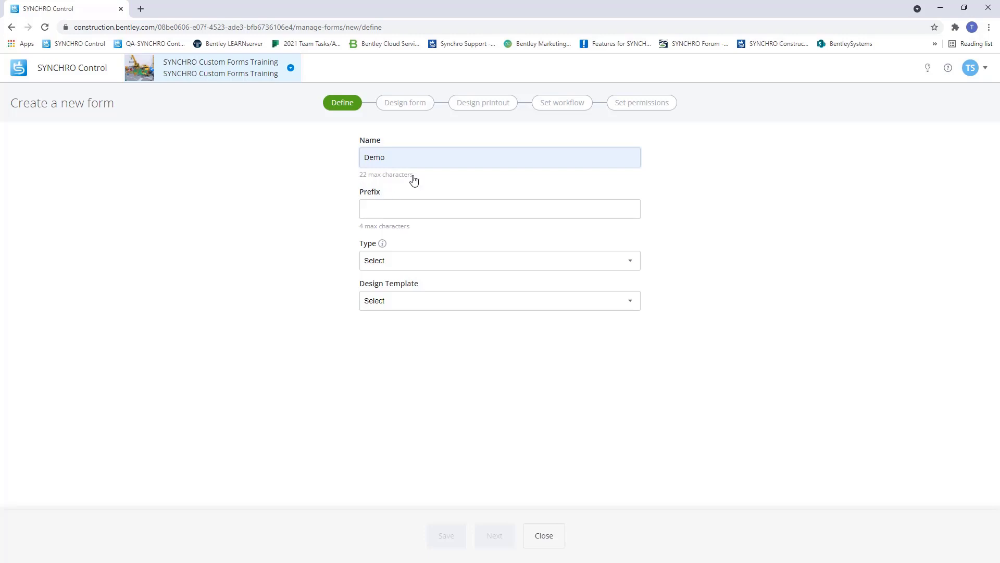
mouse_move(371, 113)
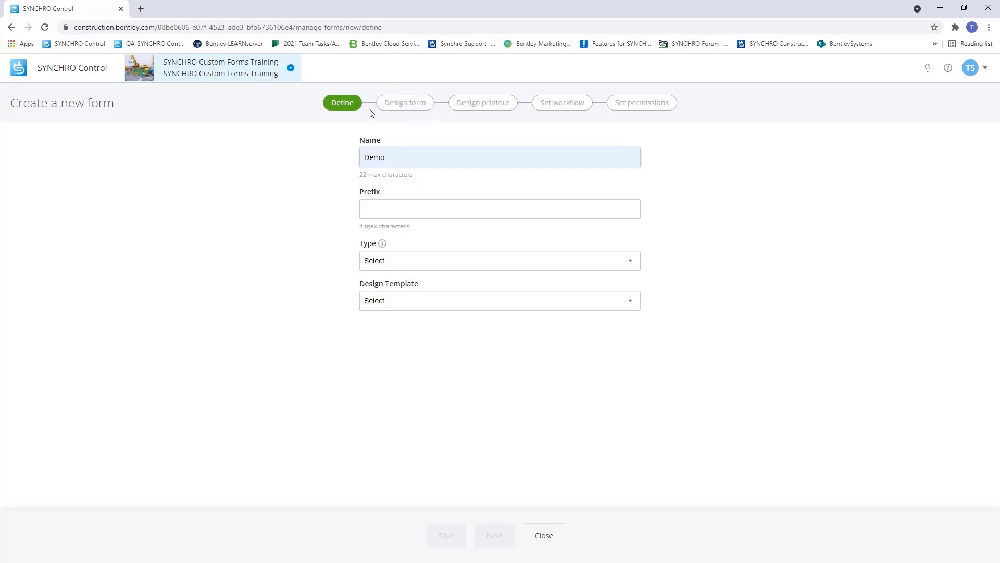
mouse_move(393, 123)
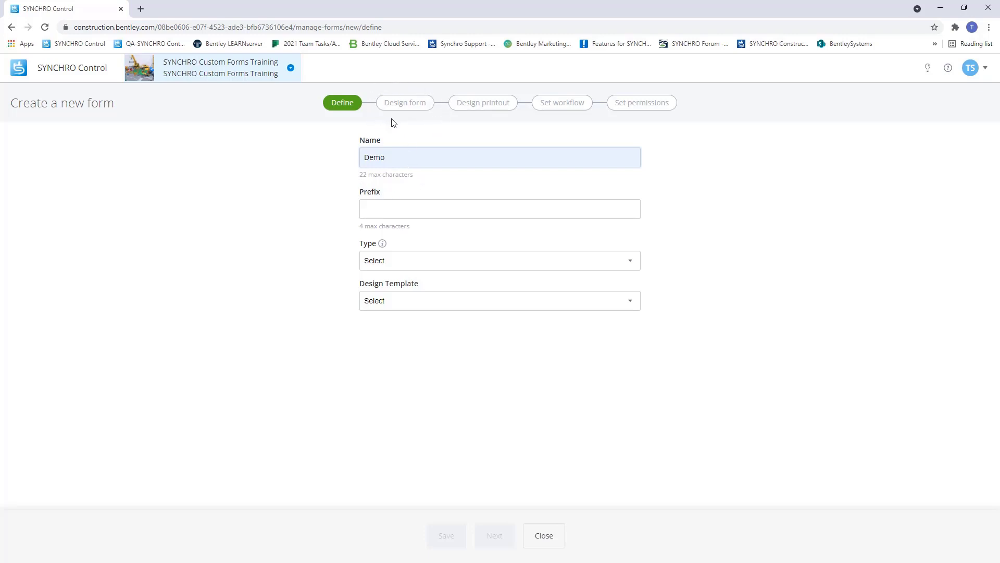
left_click(499, 209)
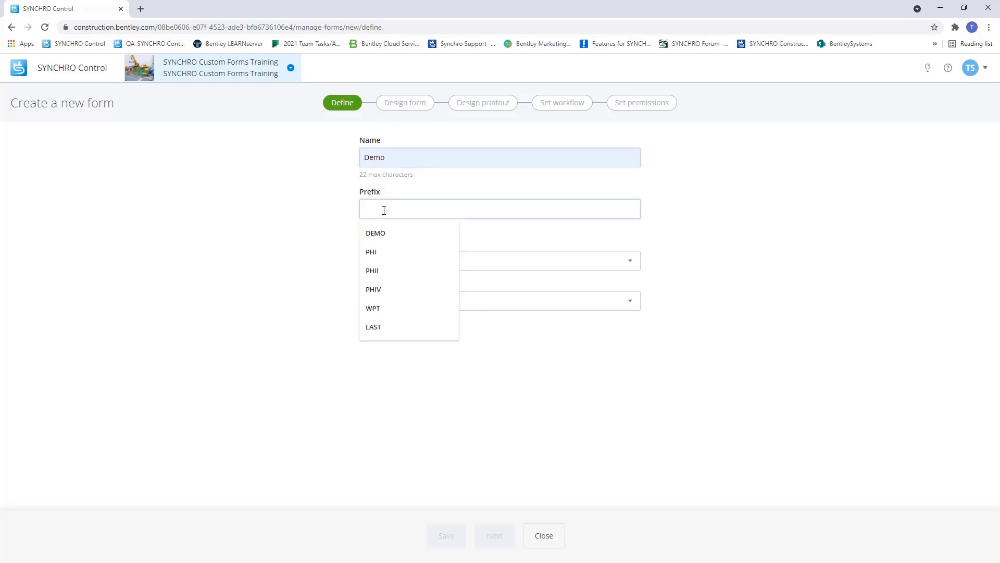
type("DE")
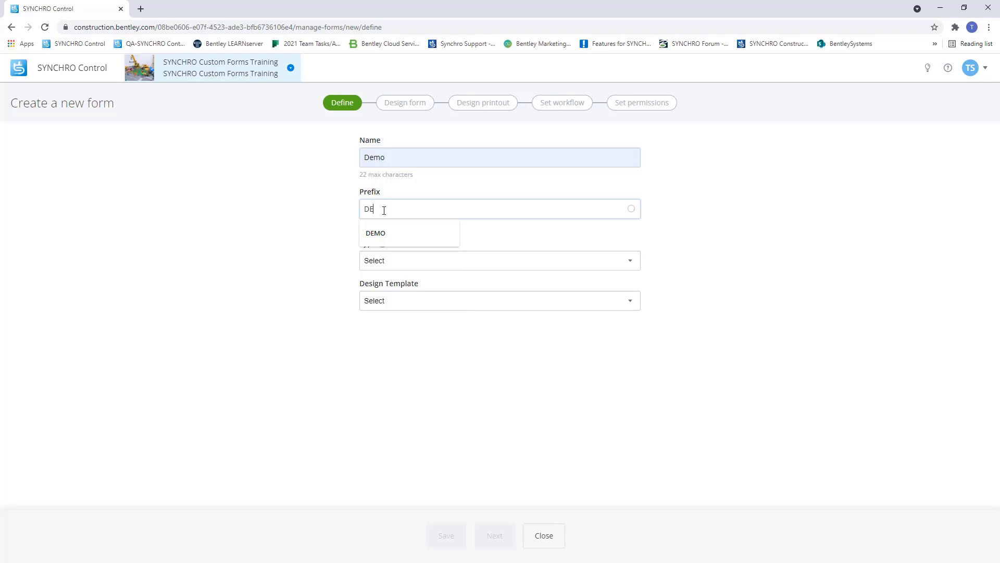
type("MO")
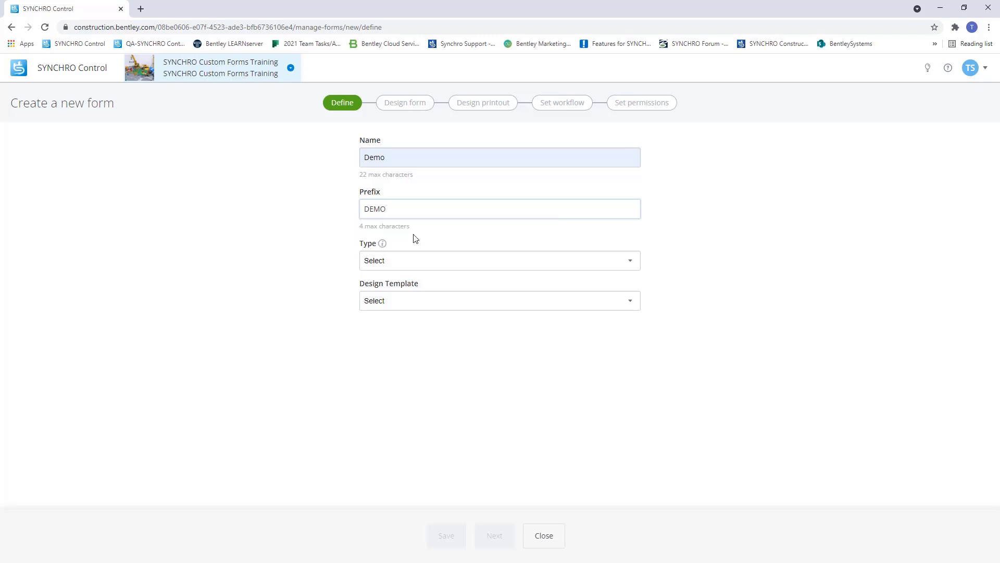
mouse_move(590, 251)
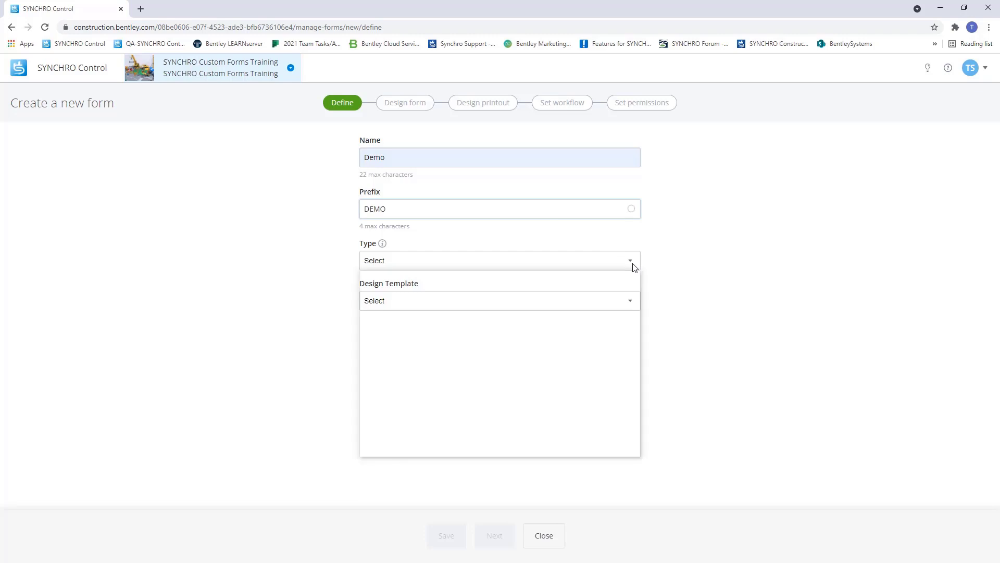
- Set the form type to Other with the Observation design template and save it as a Draft
left_click(499, 260)
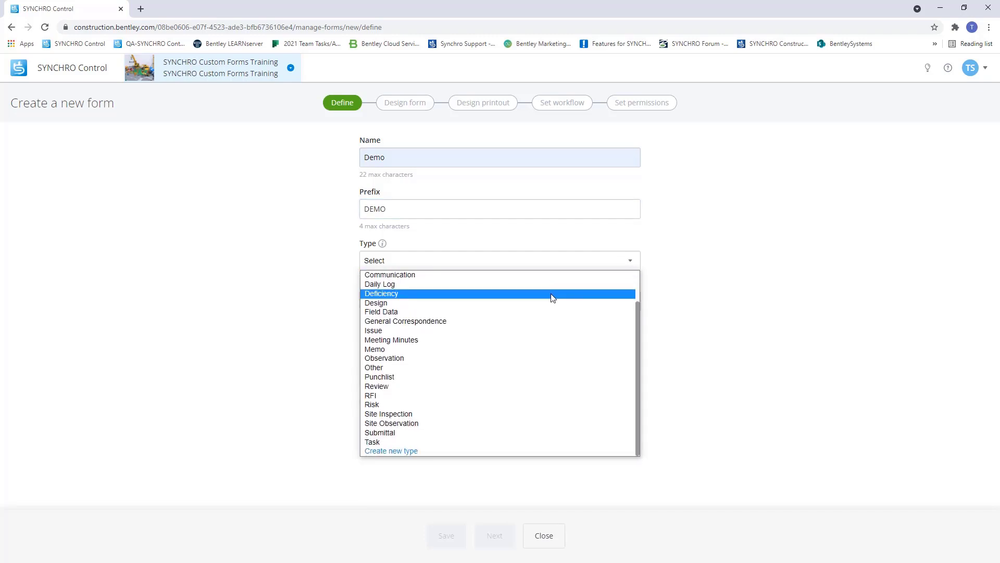
mouse_move(376, 302)
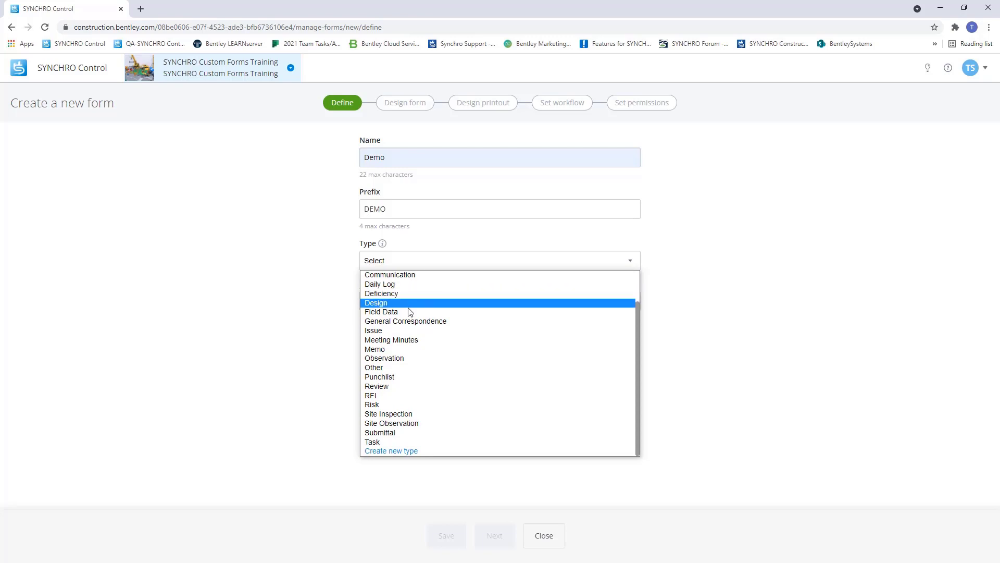
mouse_move(391, 451)
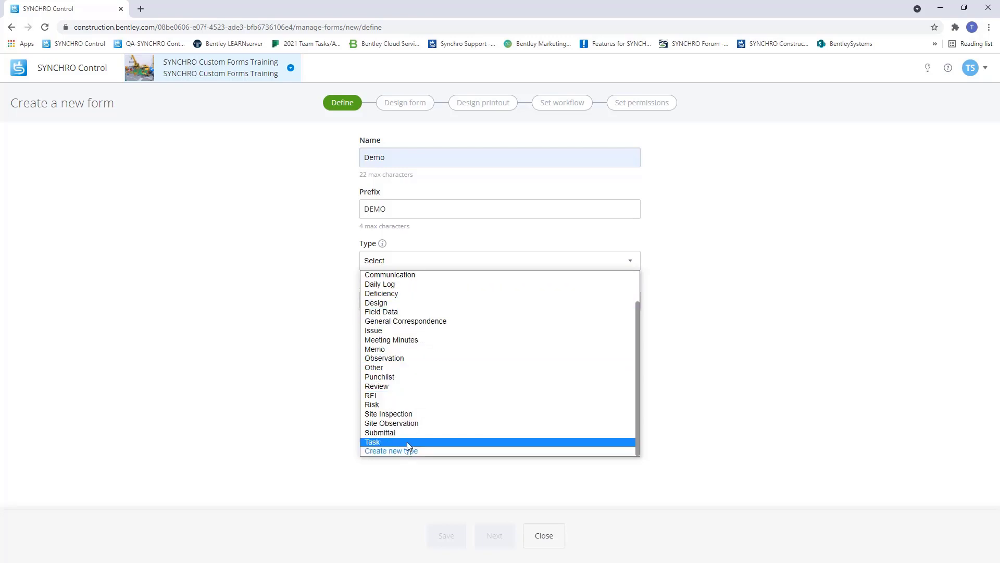
mouse_move(400, 340)
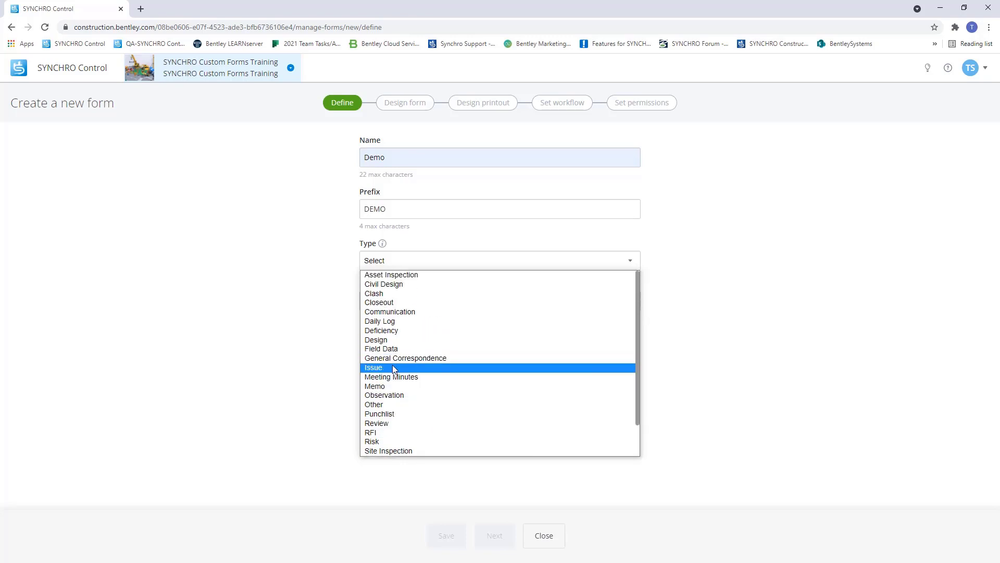
mouse_move(384, 395)
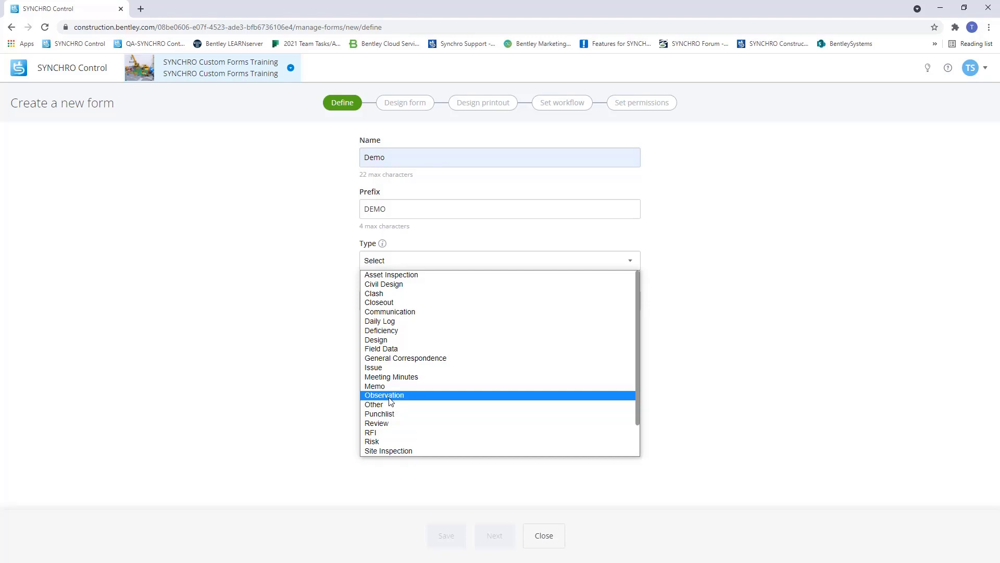
mouse_move(385, 404)
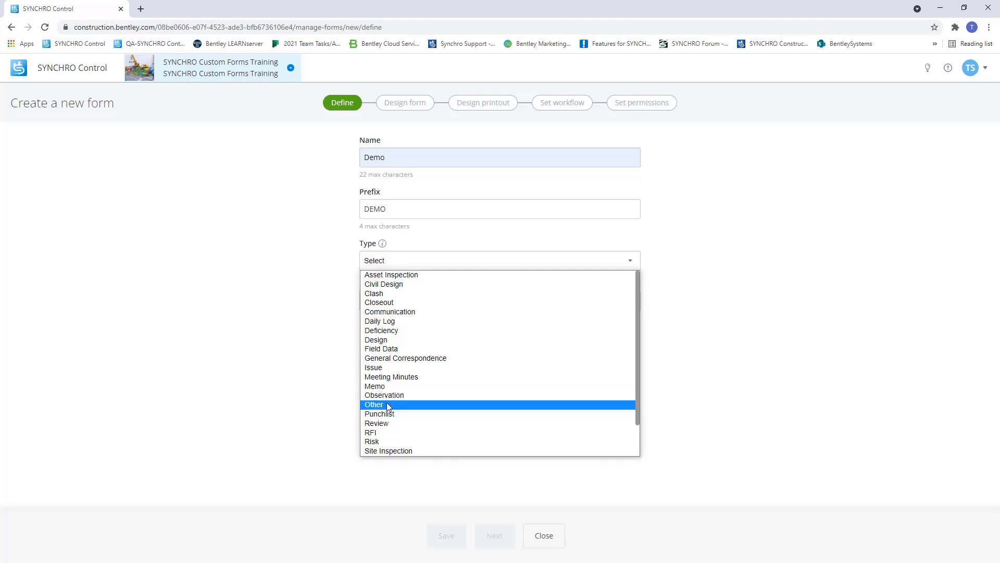
left_click(374, 404)
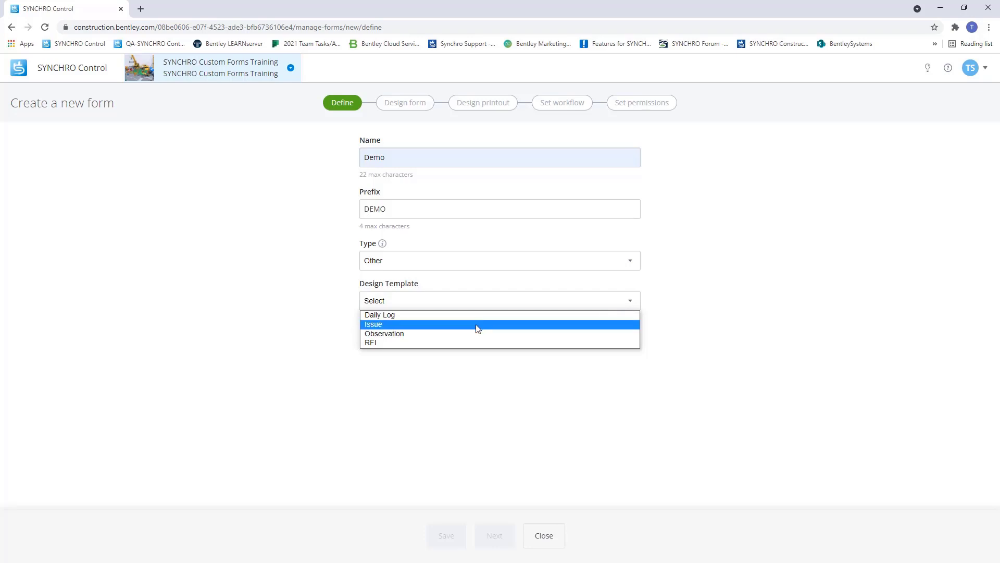
mouse_move(465, 326)
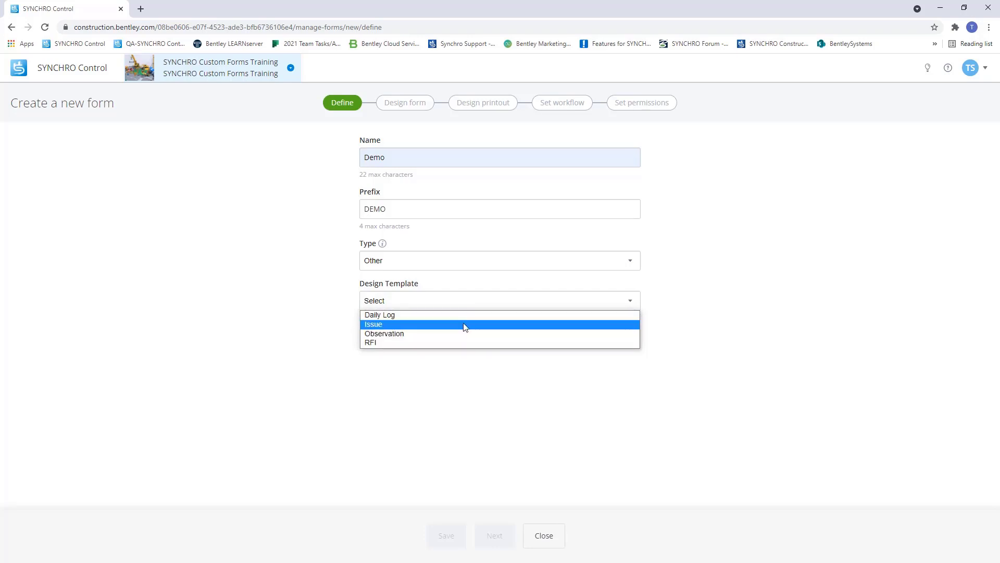
left_click(385, 333)
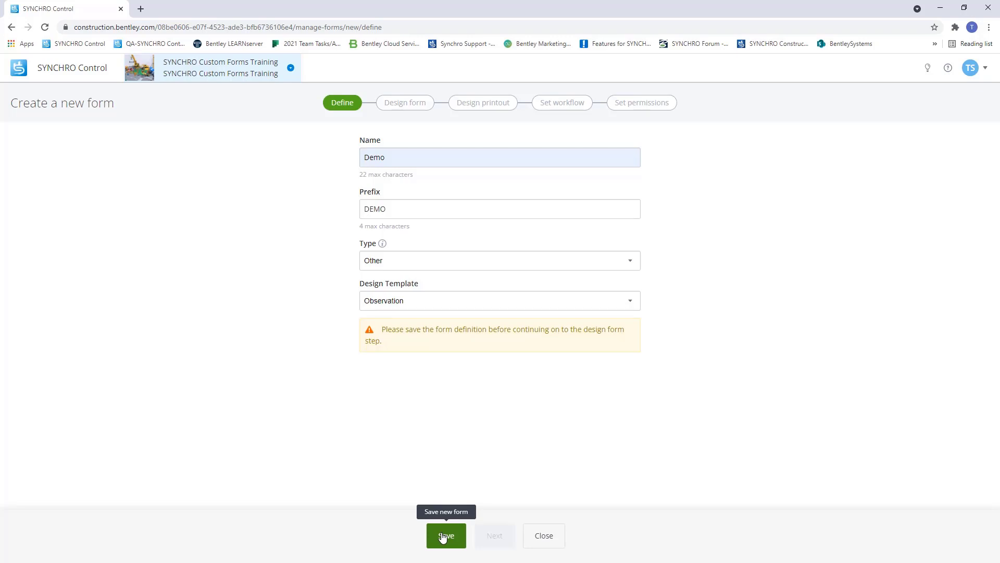
left_click(446, 536)
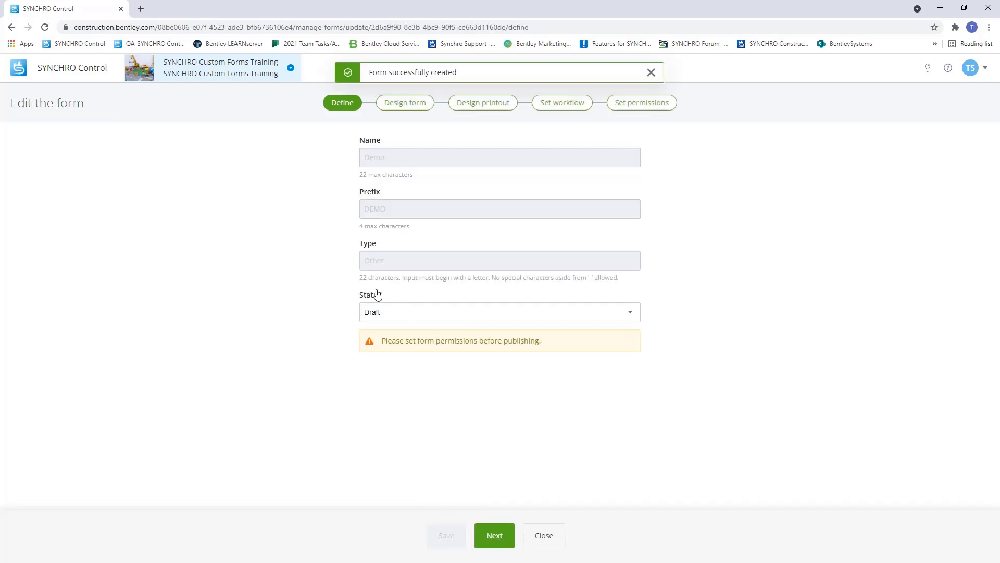
mouse_move(380, 350)
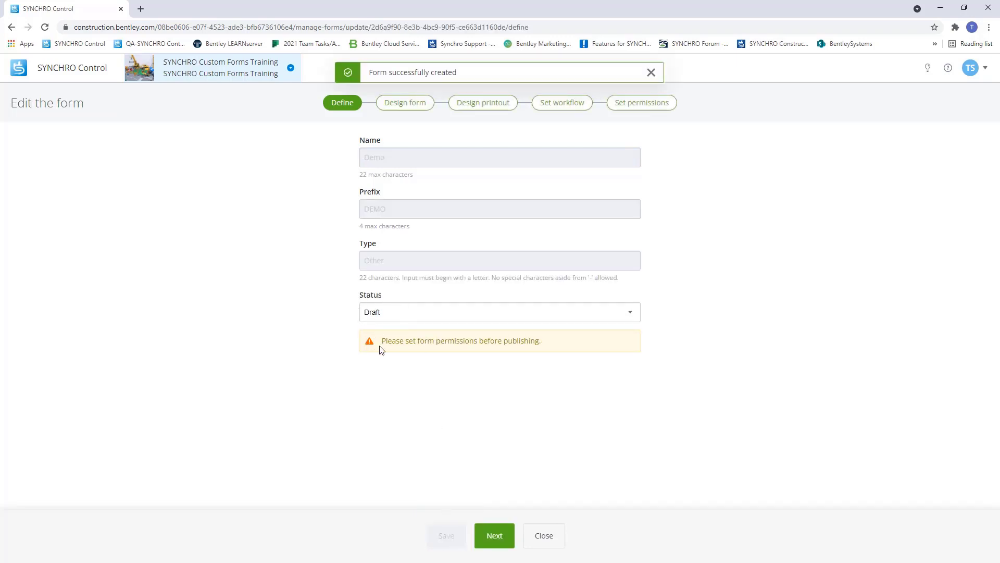
left_click(499, 311)
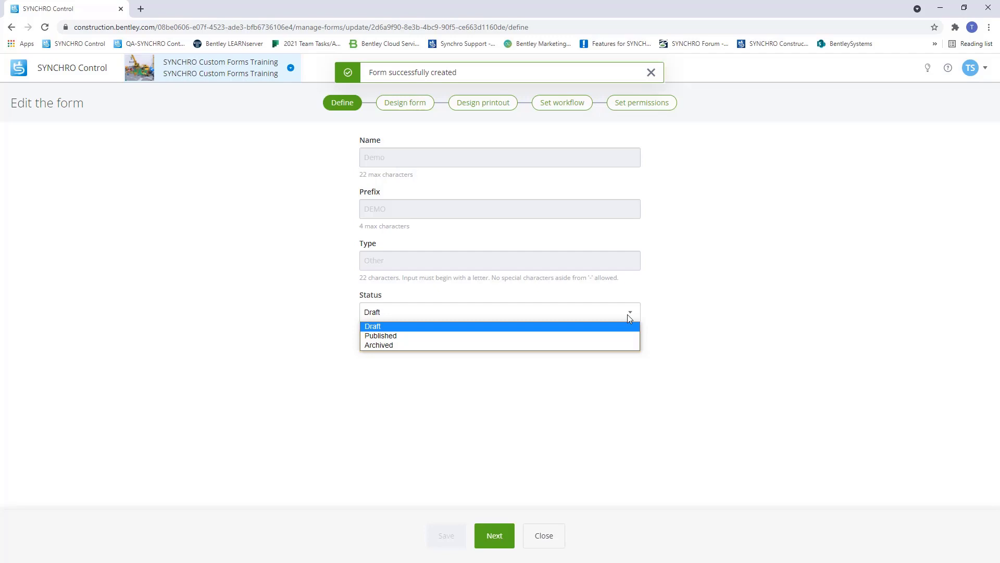
left_click(373, 327)
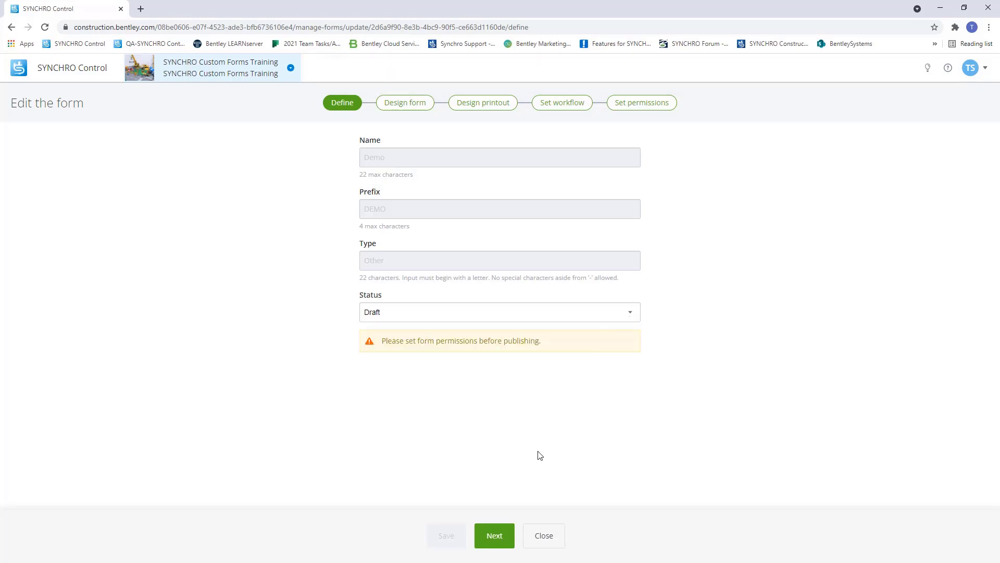